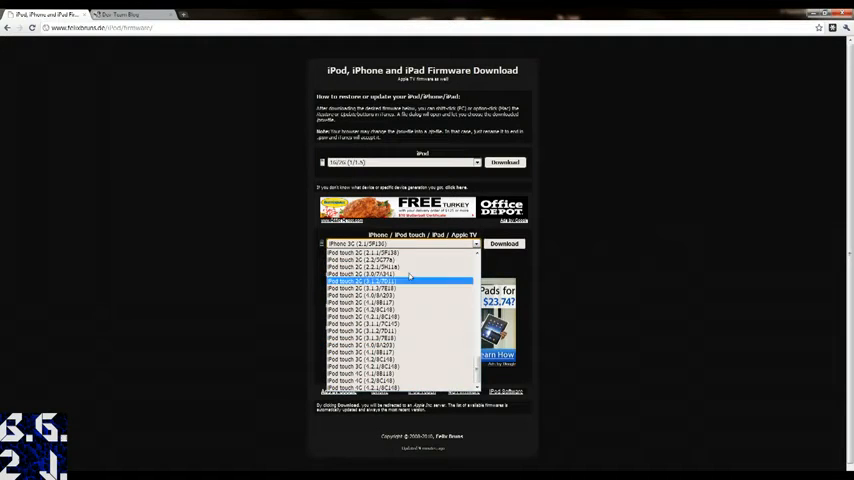
- Close the firmware list and scroll through the Dev-Team Blog's 4.2.1 jailbreak post
{"action": "left_click", "coordinate": [400, 280]}
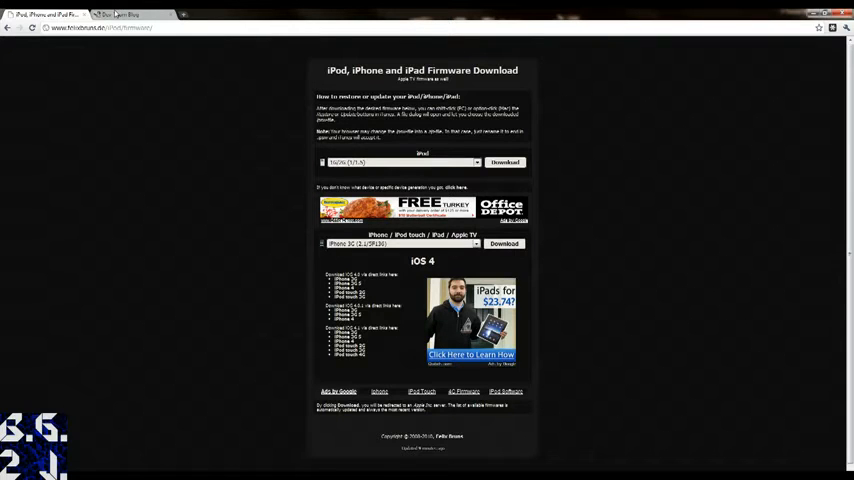
{"action": "left_click", "coordinate": [120, 14]}
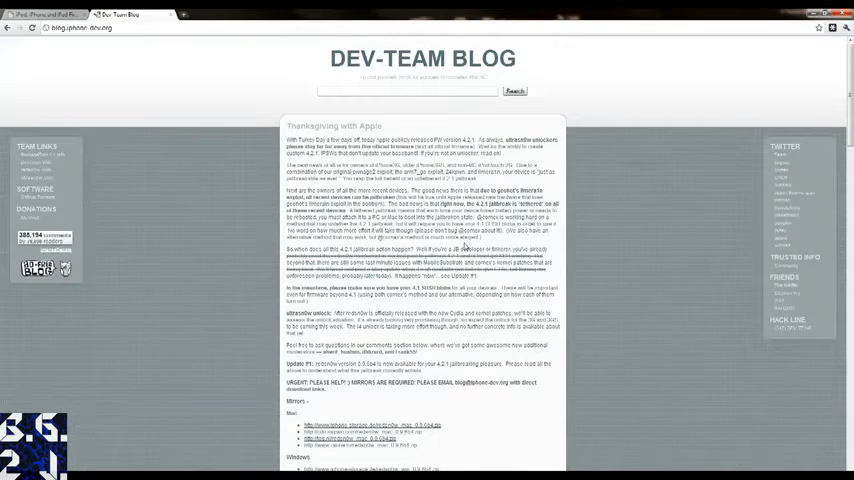
{"action": "scroll", "scroll_direction": "down", "scroll_amount": 3}
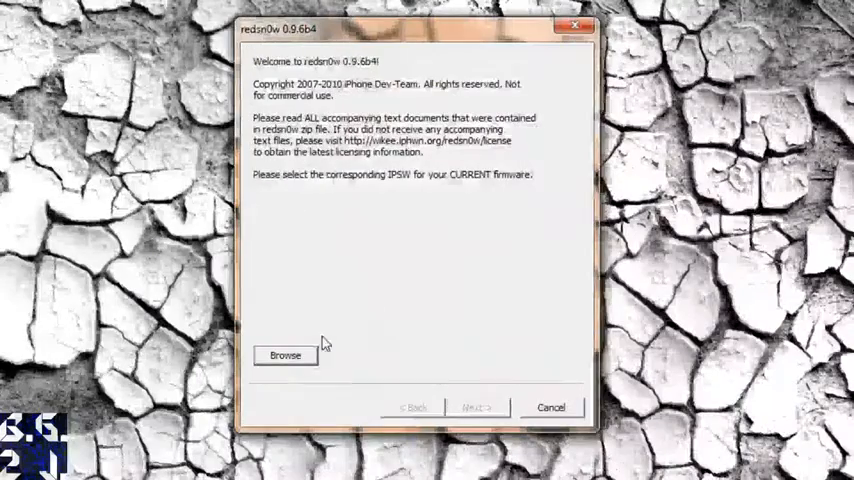
- Load the iPad1,1_4.2.1_8C148 Restore IPSW into redsn0w
{"action": "left_click", "coordinate": [285, 355]}
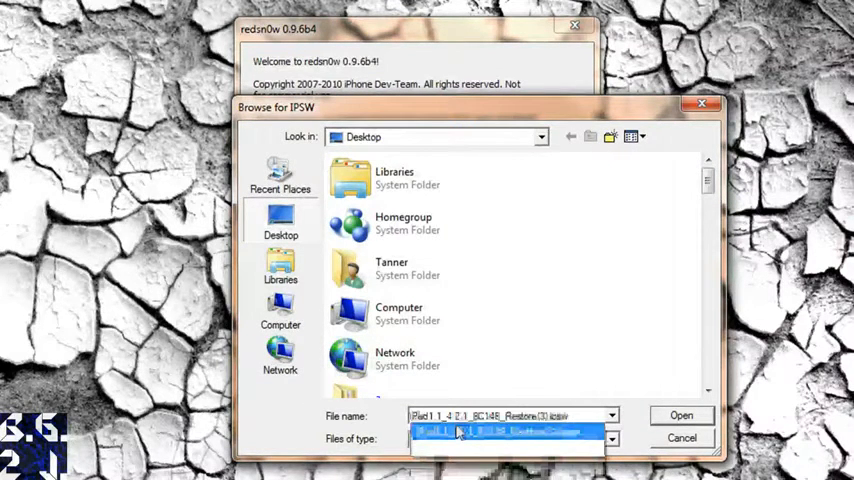
{"action": "left_click", "coordinate": [680, 415]}
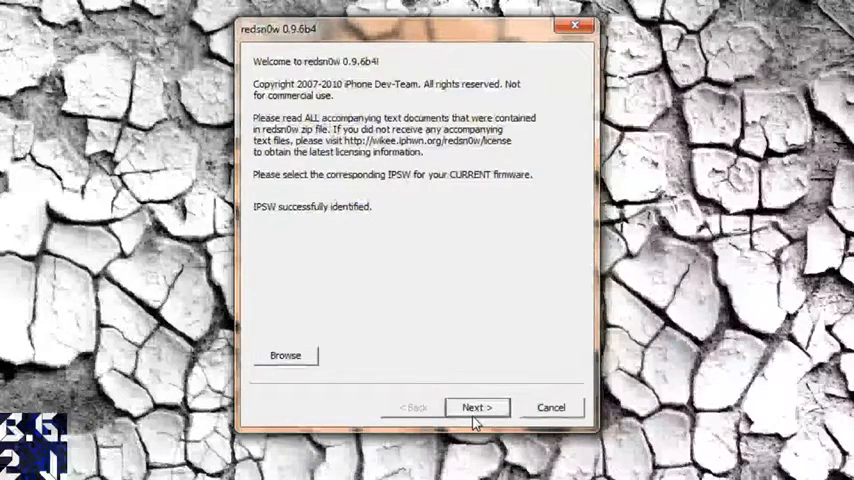
- Prepare the jailbreak data, leaving Install Cydia as the only option
{"action": "left_click", "coordinate": [476, 408]}
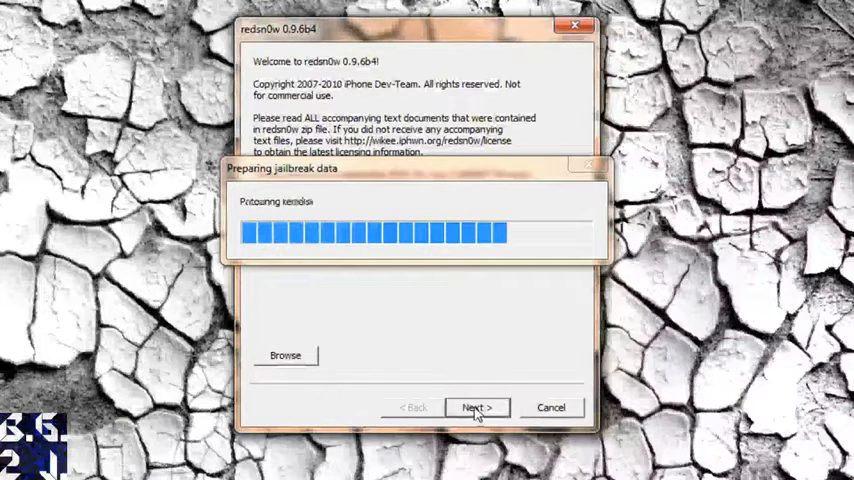
{"action": "left_click", "coordinate": [476, 407]}
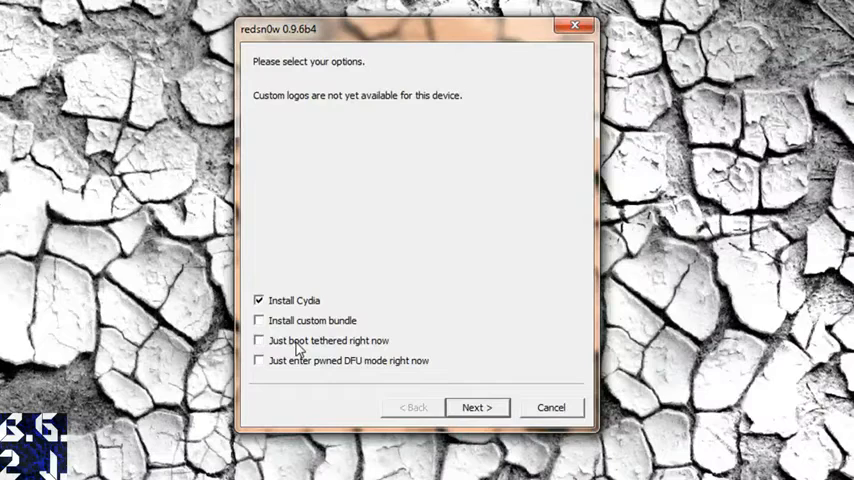
{"action": "left_click", "coordinate": [259, 340]}
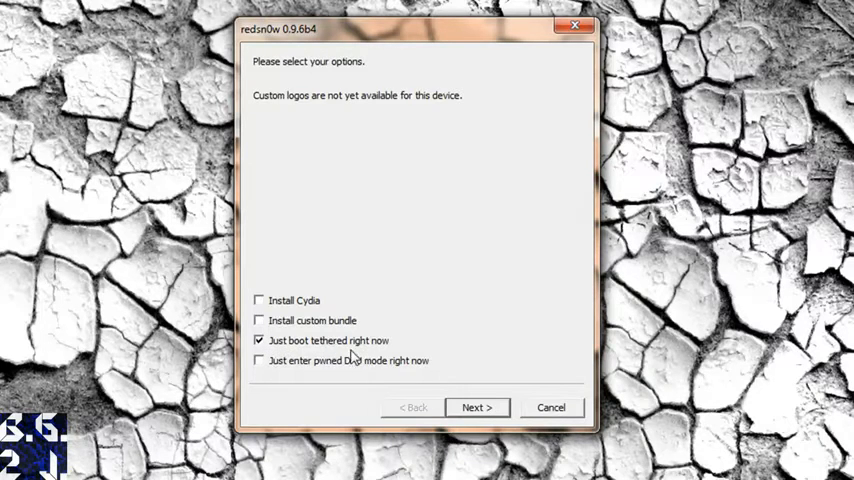
{"action": "left_click", "coordinate": [259, 300]}
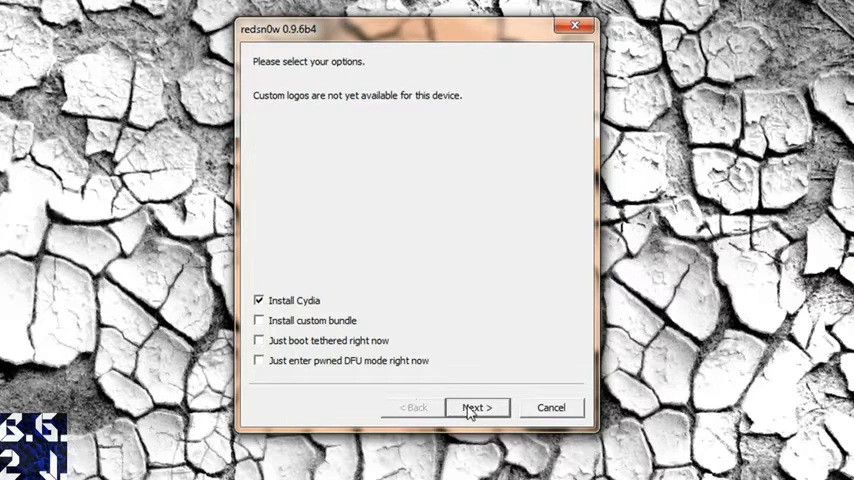
- Proceed with Install Cydia and confirm the iPad is powered off and plugged in
{"action": "left_click", "coordinate": [477, 407]}
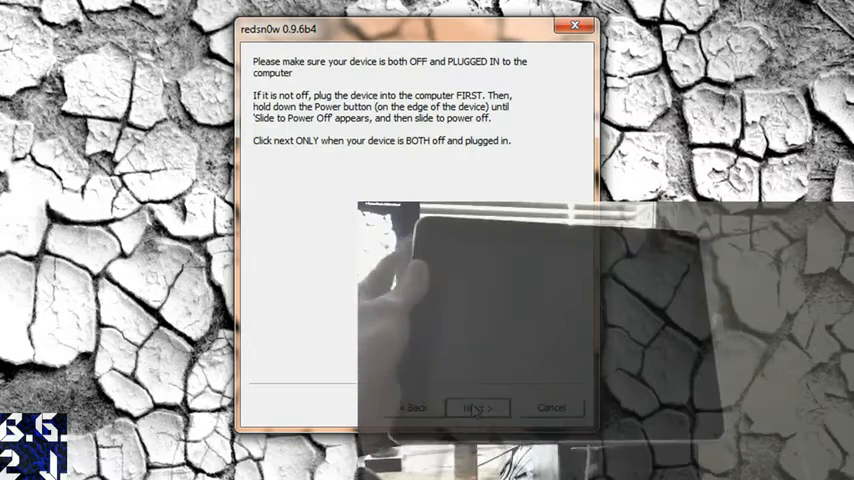
{"action": "left_click", "coordinate": [477, 408]}
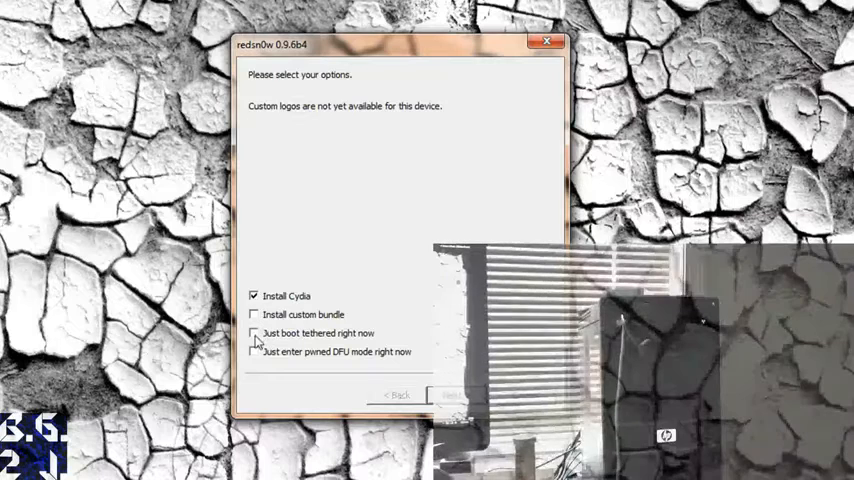
- Continue from the options page to the power-off and plug-in instructions
{"action": "left_click", "coordinate": [450, 395]}
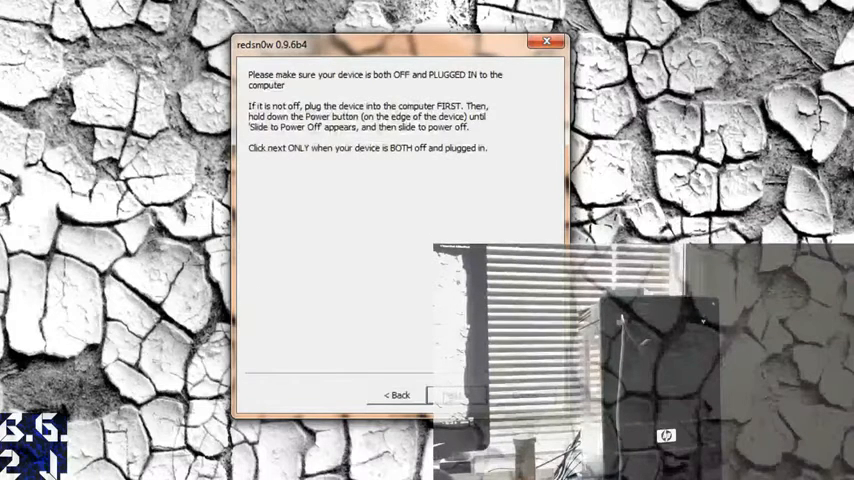